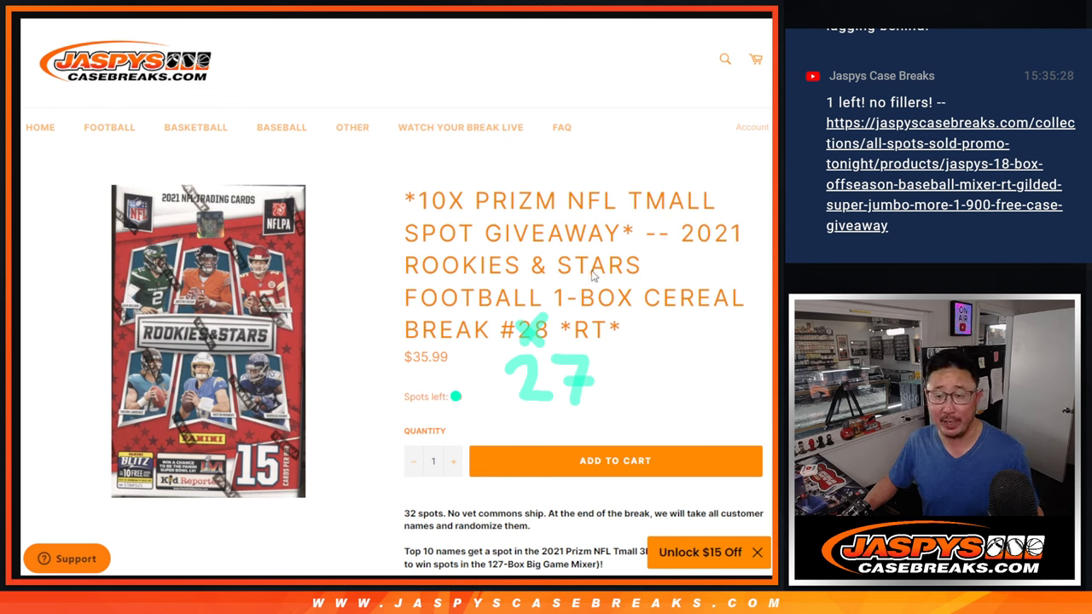
mouse_move(437, 194)
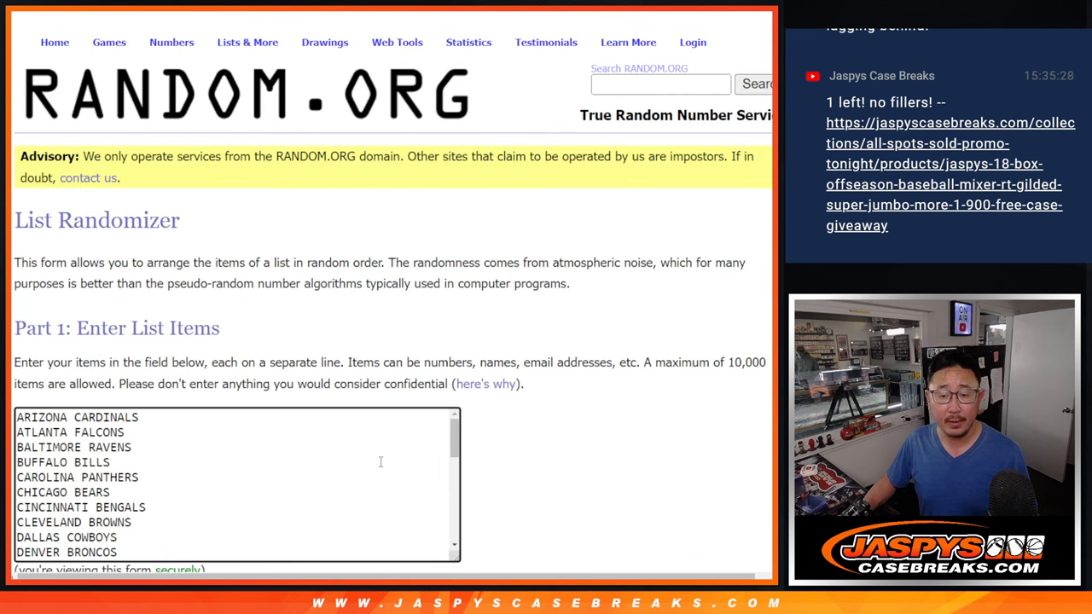
Check the Dice Roller, then randomize the 32 customer names twice in the List Randomizer.
scroll("down", 3)
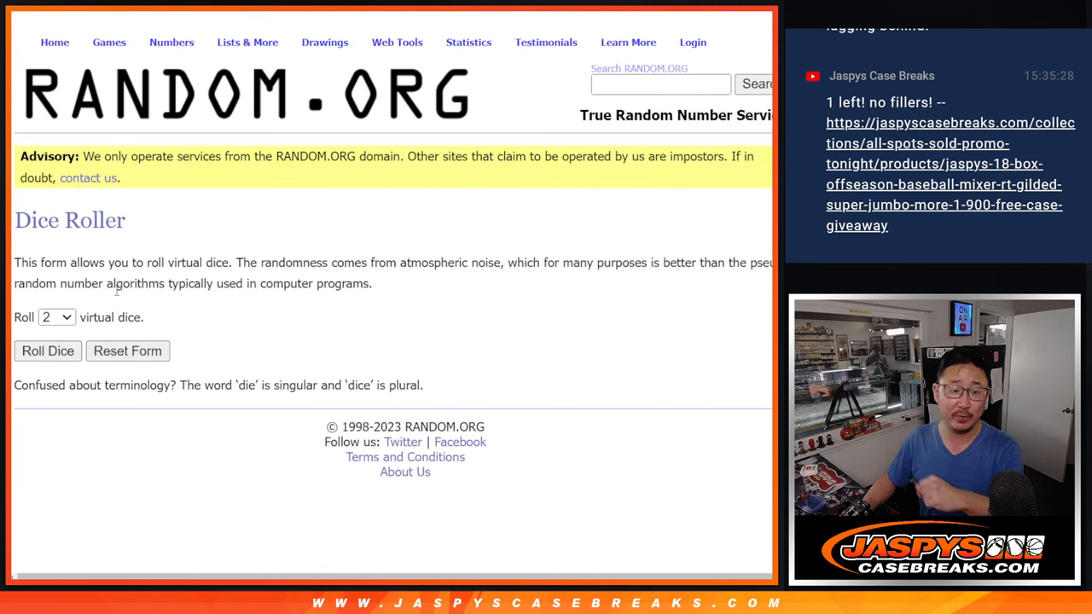
left_click(47, 350)
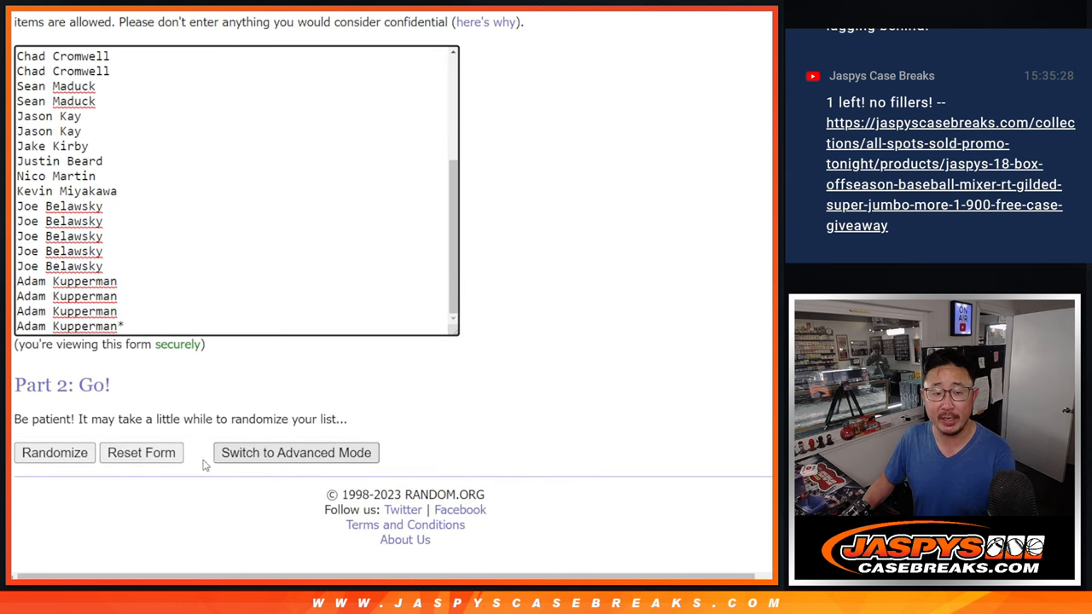
left_click(54, 452)
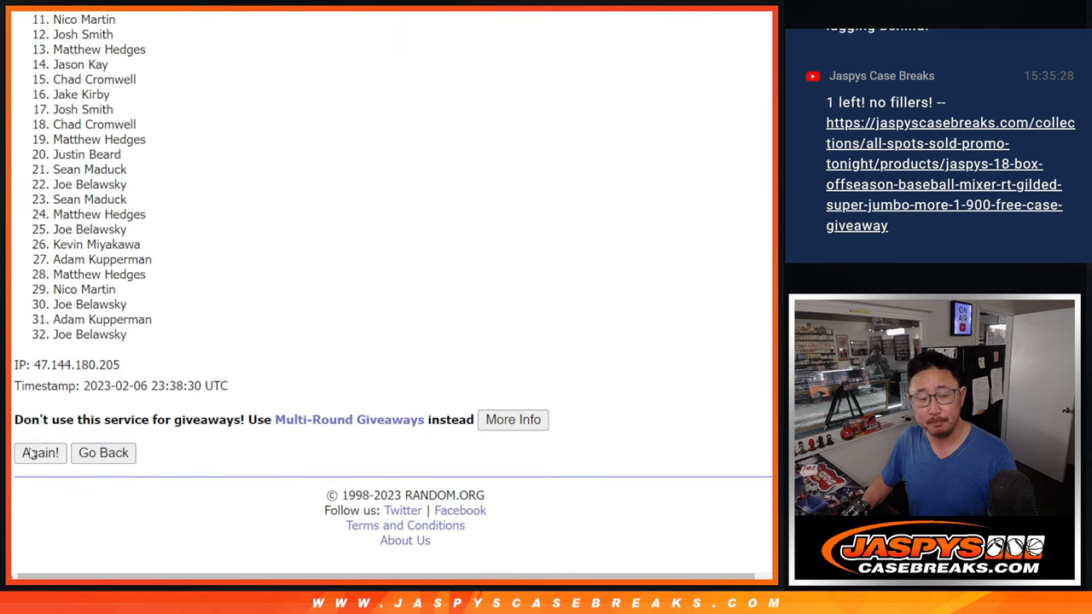
left_click(39, 453)
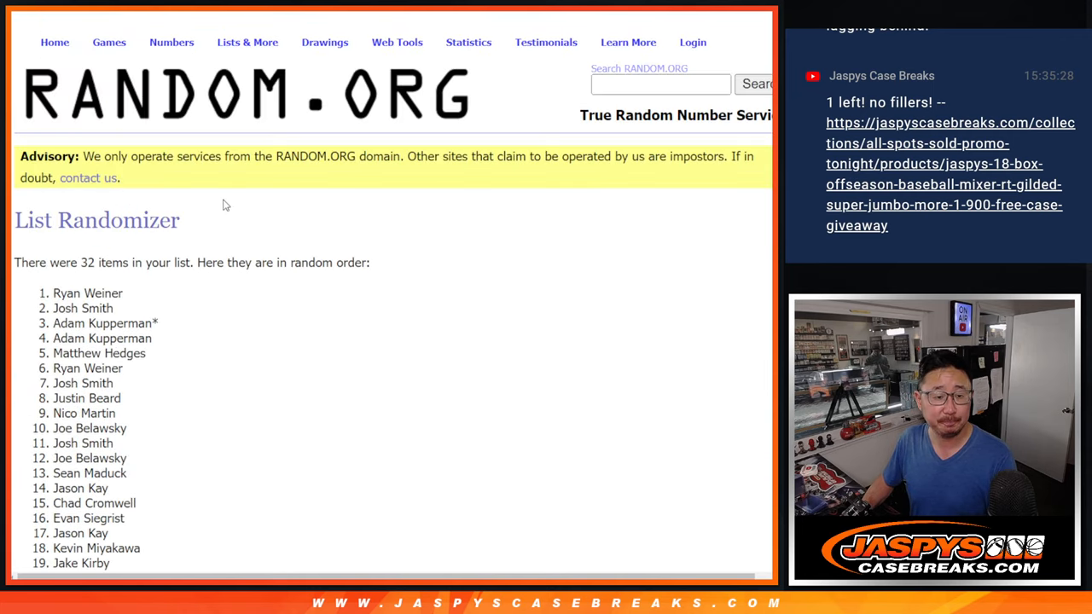
scroll("down", 3)
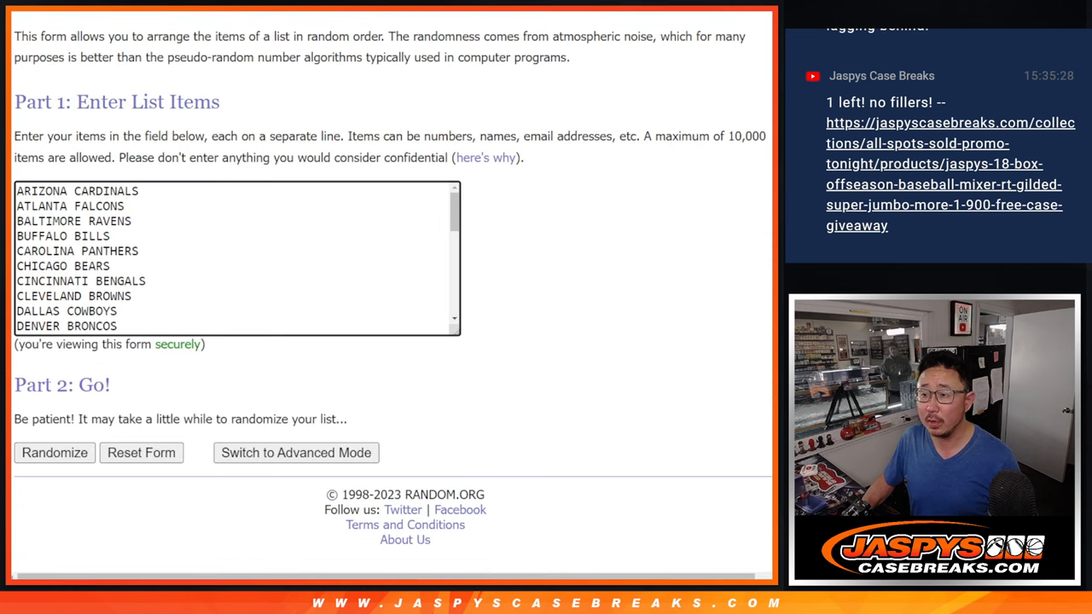
mouse_move(117, 406)
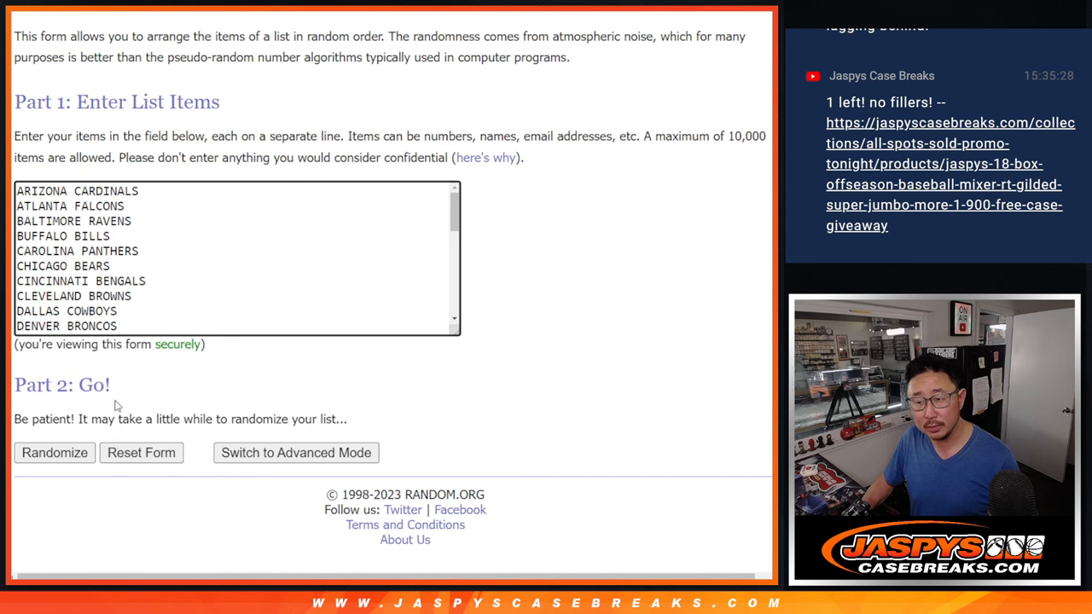
Randomize the 32 NFL team names twice and scroll through the results.
left_click(54, 453)
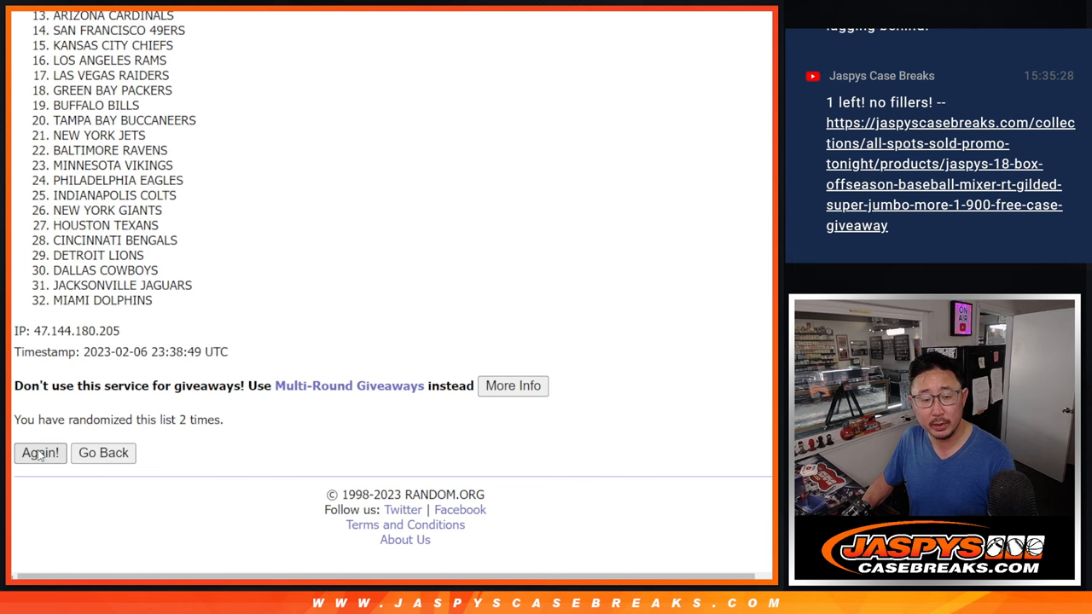
left_click(39, 453)
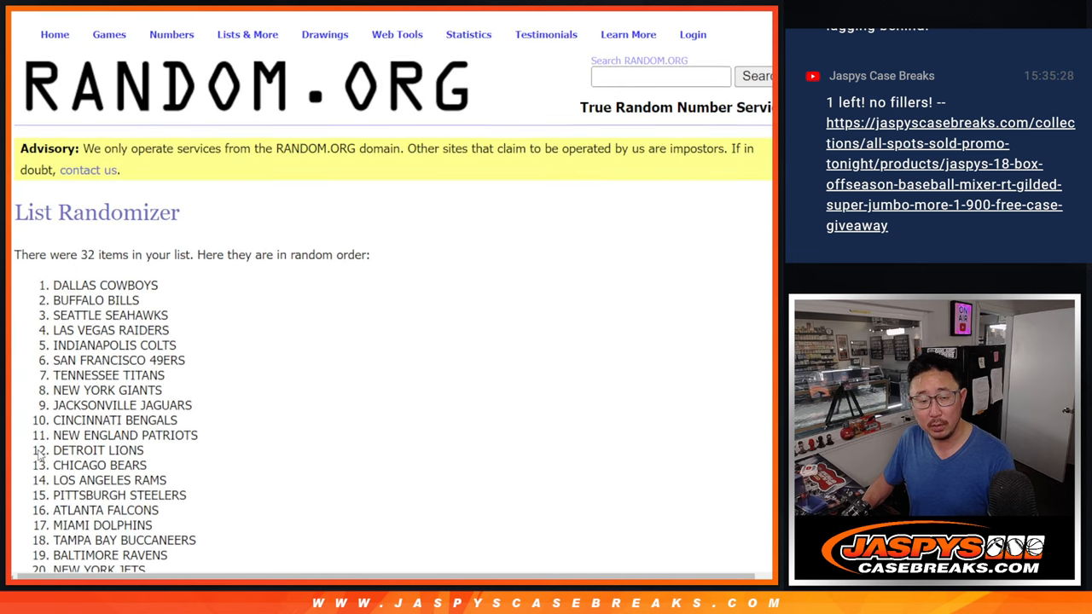
scroll("down", 3)
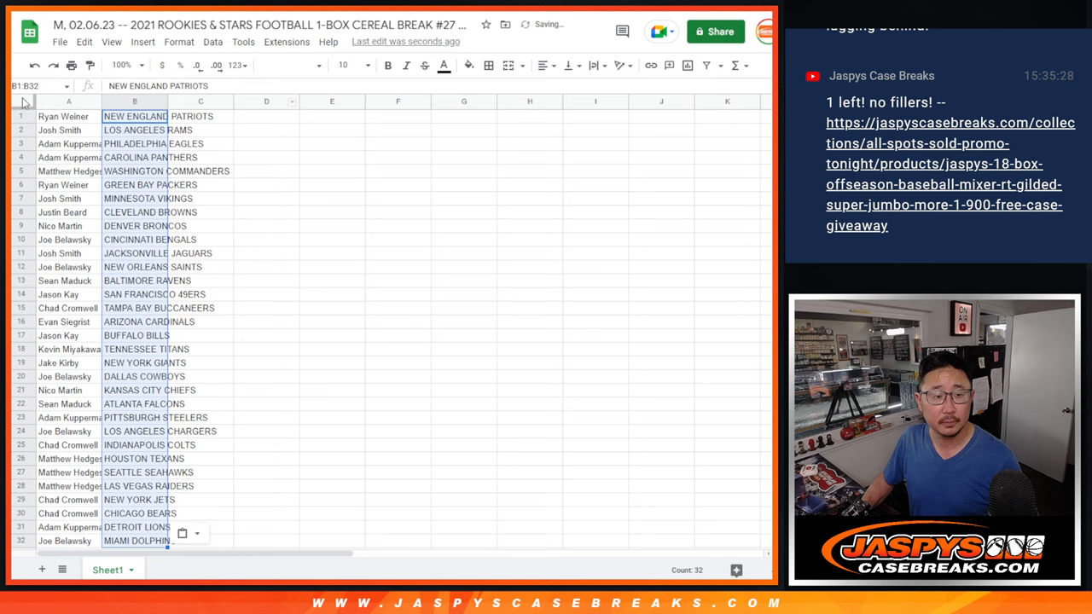
Select the whole sheet, set font size 12, and zoom out to fit all 32 rows.
left_click(344, 65)
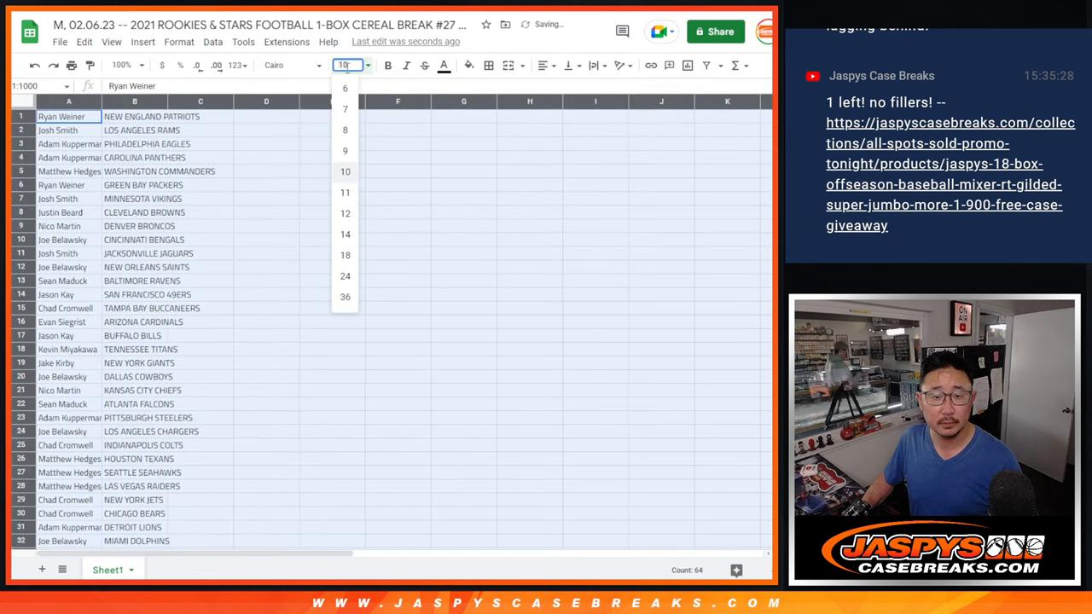
left_click(122, 65)
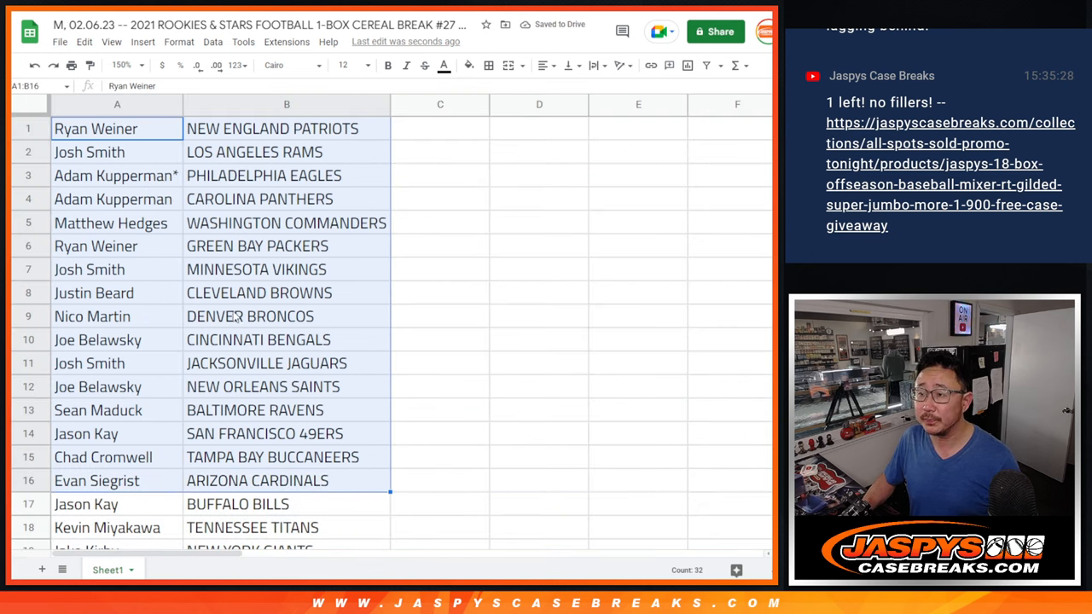
scroll("down", 3)
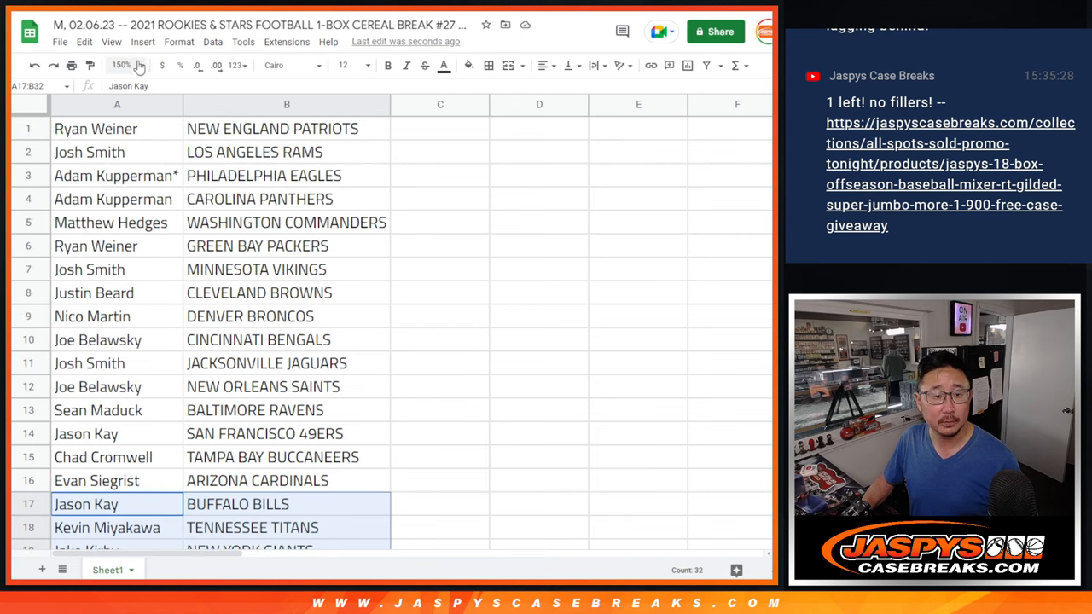
left_click(121, 65)
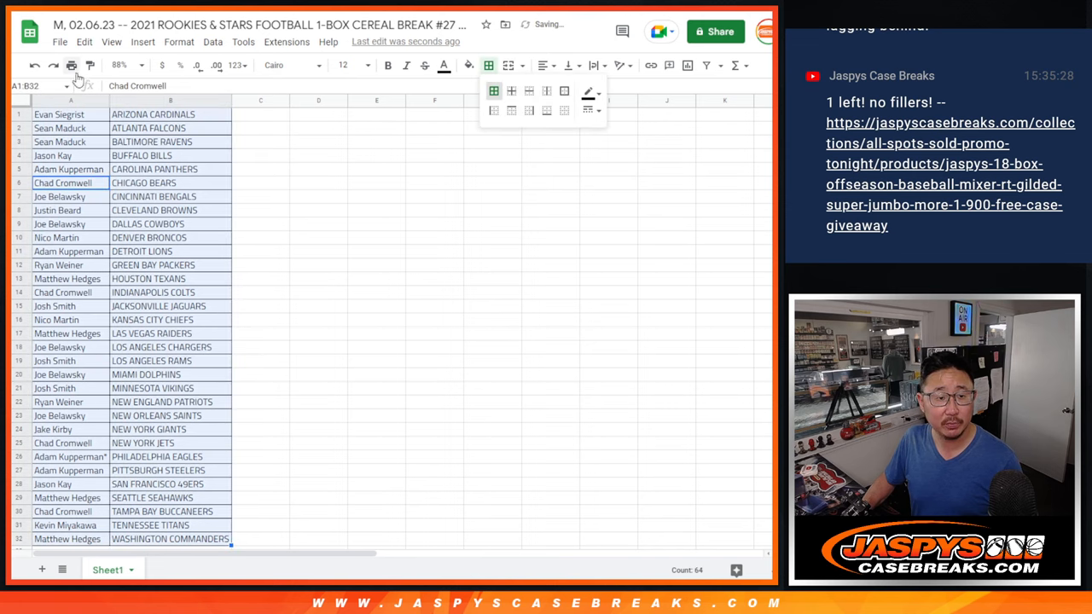
Open Print settings for the sorted name–team sheet and continue to the printer dialog.
left_click(72, 65)
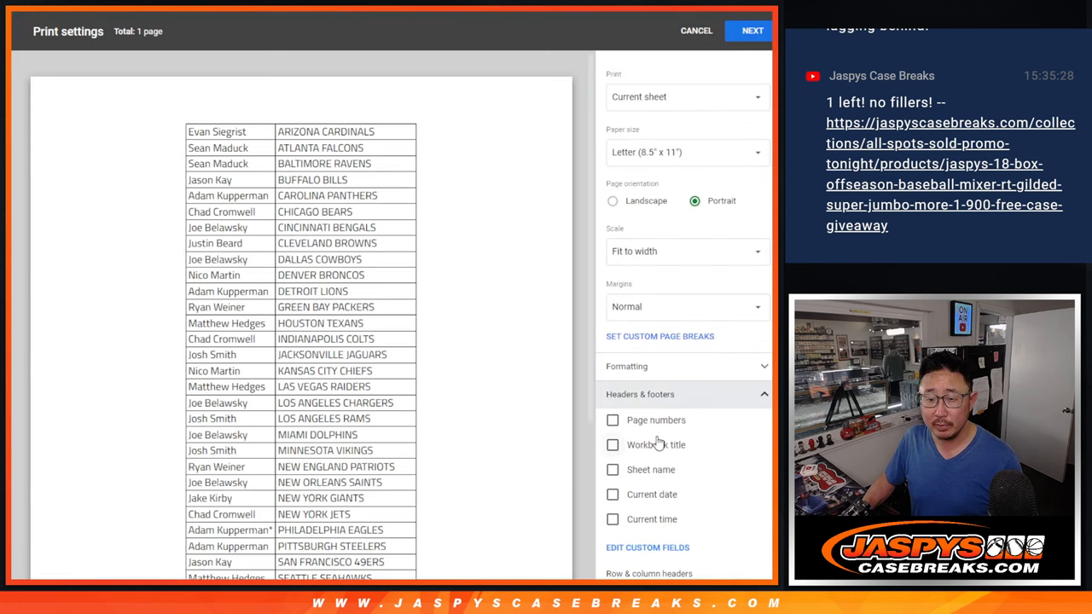
left_click(751, 31)
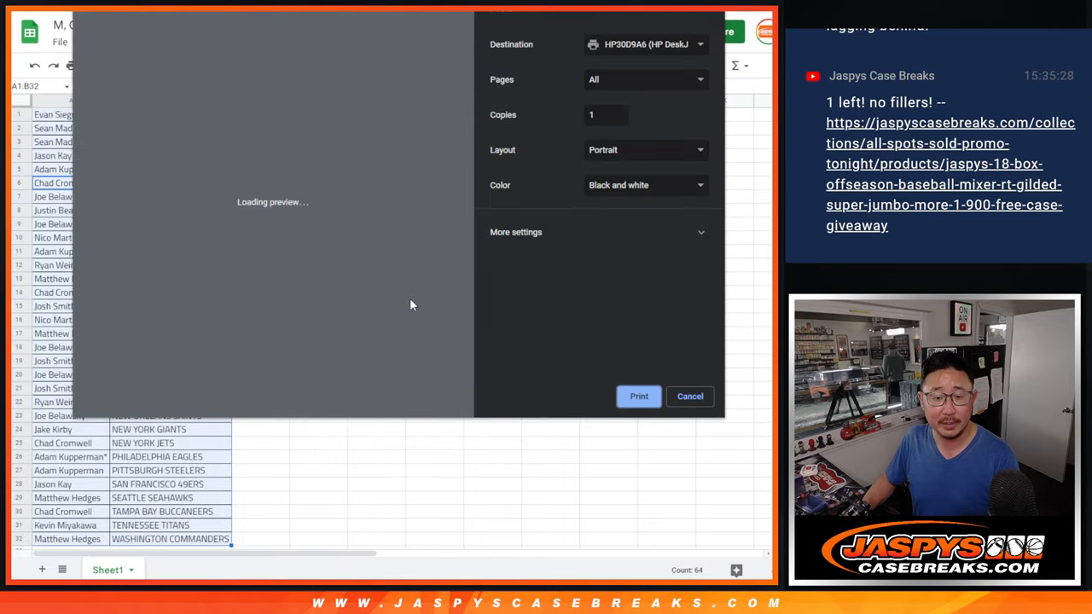
left_click(690, 396)
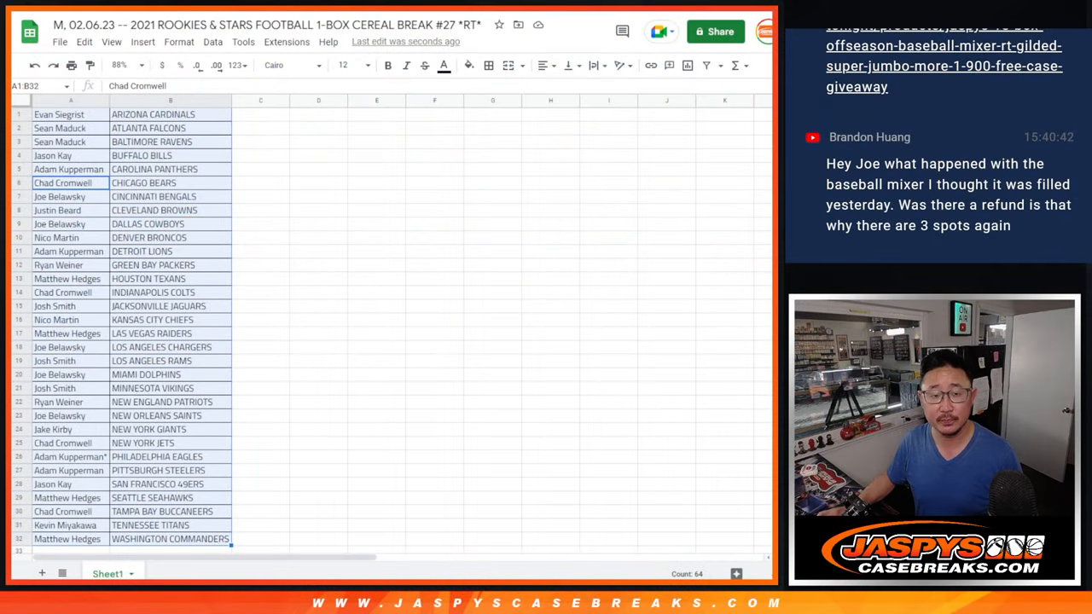
Load the team-ordered names into the List Randomizer and roll the two dice.
scroll("down", 3)
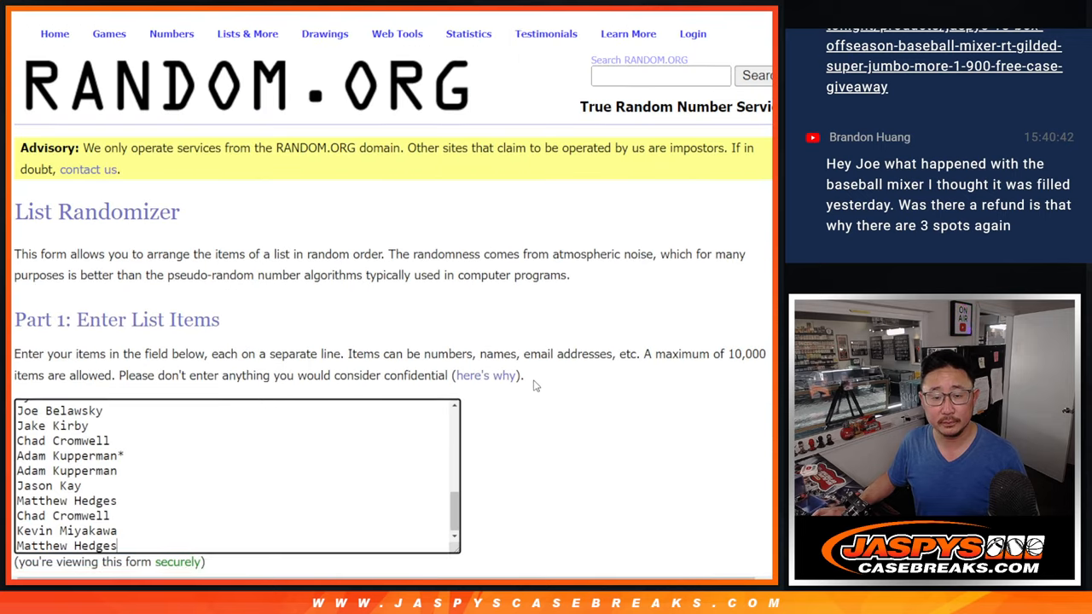
scroll("down", 3)
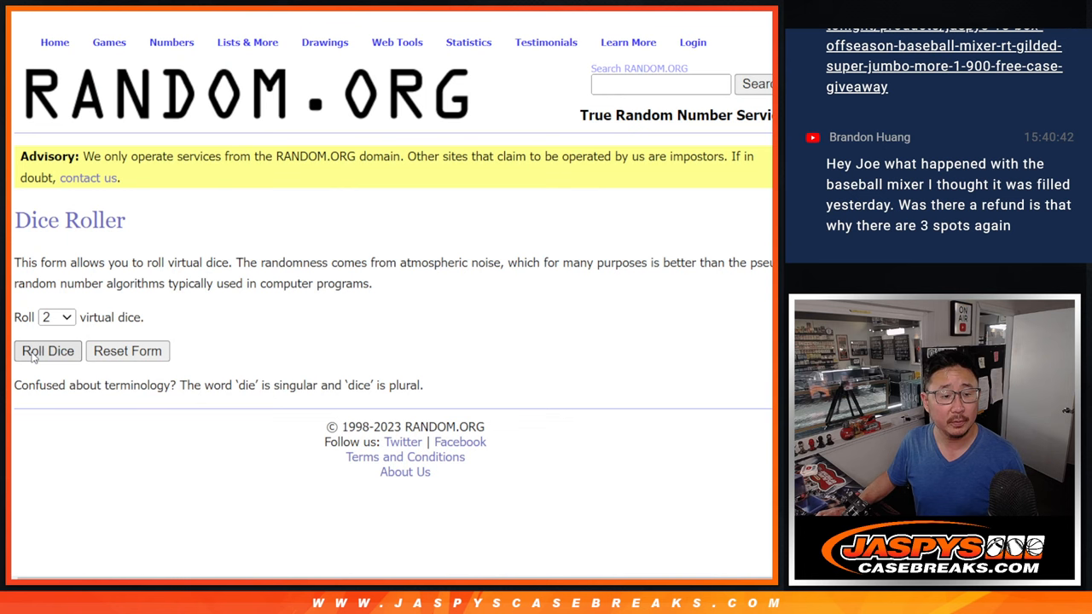
left_click(47, 351)
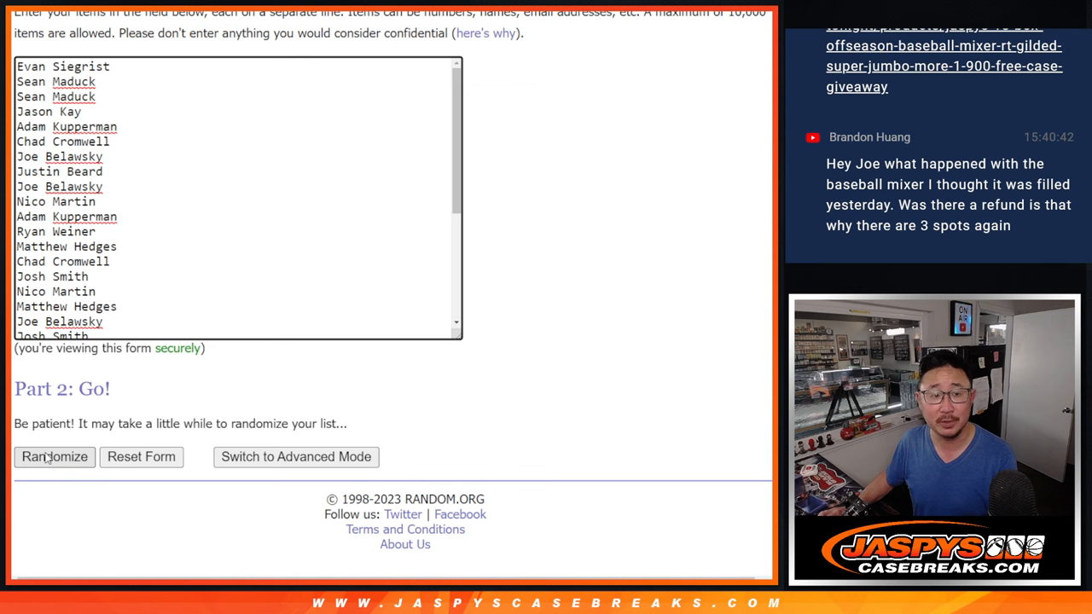
Shuffle the team-ordered giveaway names repeatedly with Randomize and Again!
left_click(54, 456)
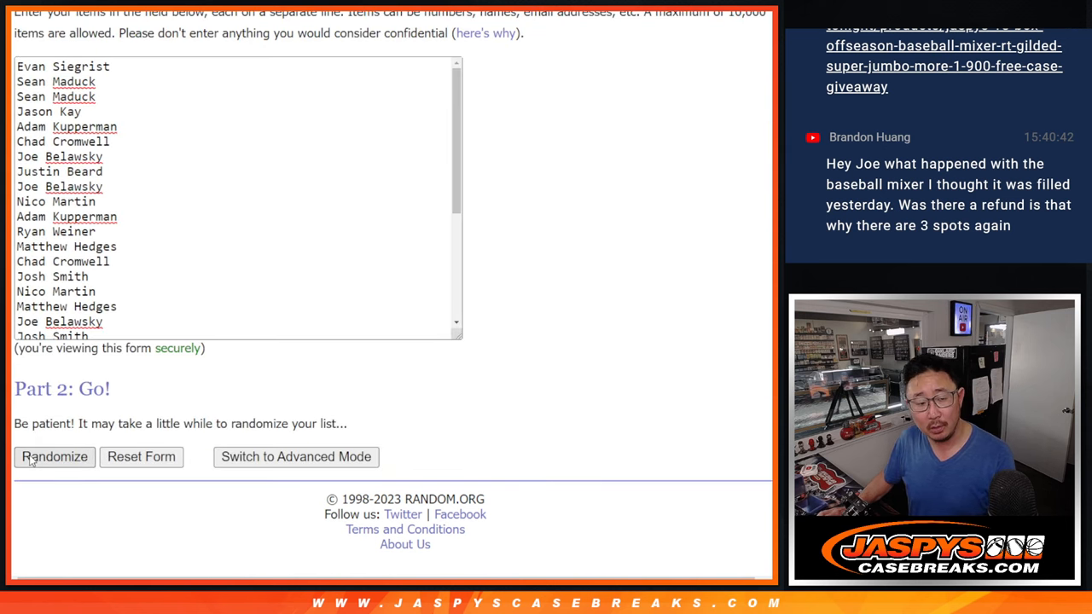
left_click(54, 456)
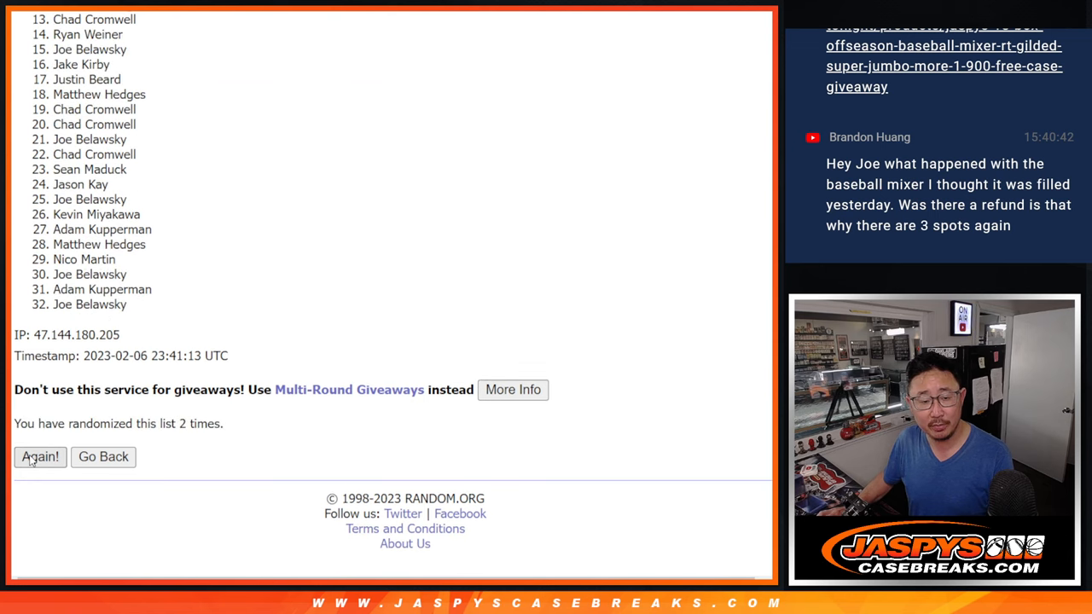
left_click(39, 457)
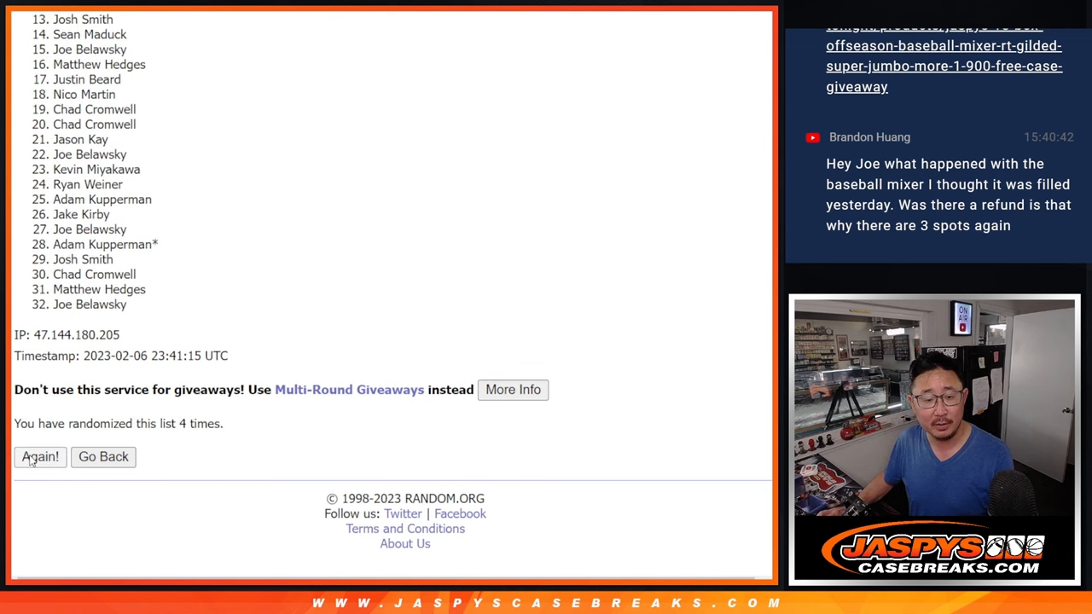
left_click(39, 457)
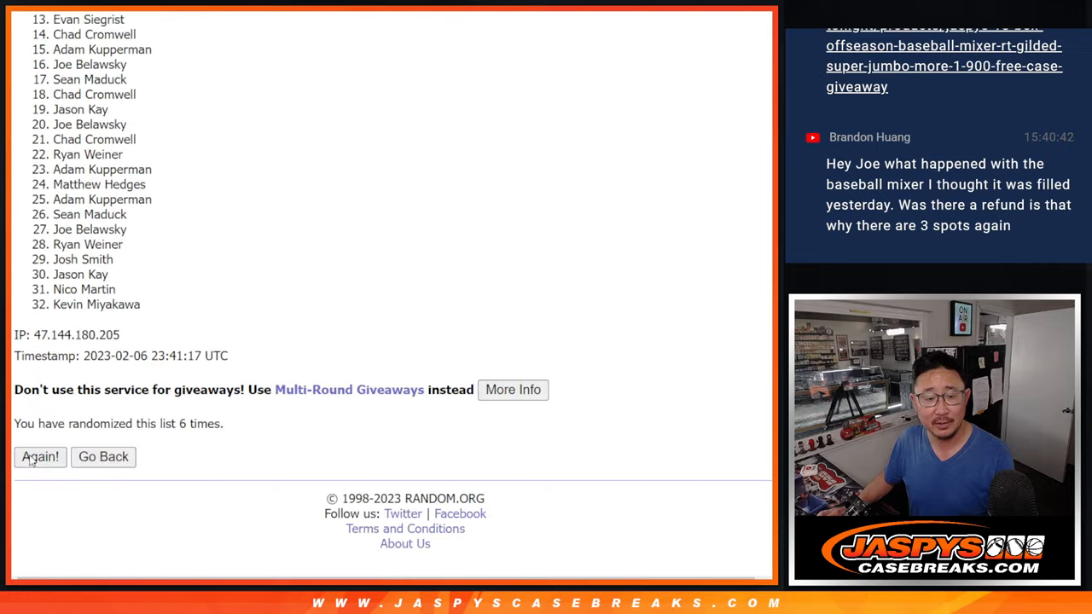
left_click(40, 457)
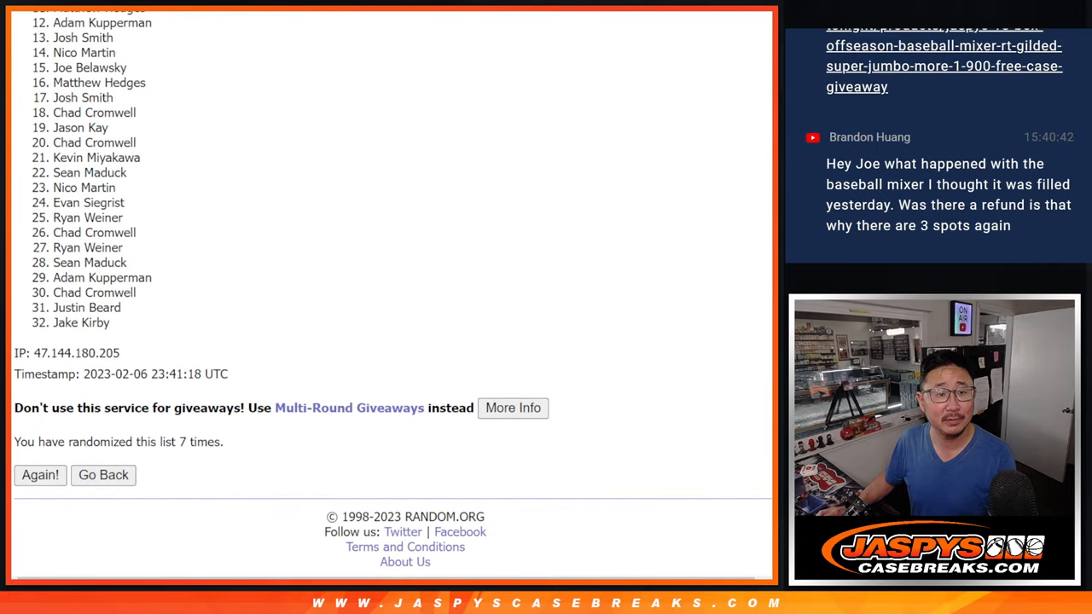
Scroll to the top of the final order and highlight the top names.
scroll("down", 3)
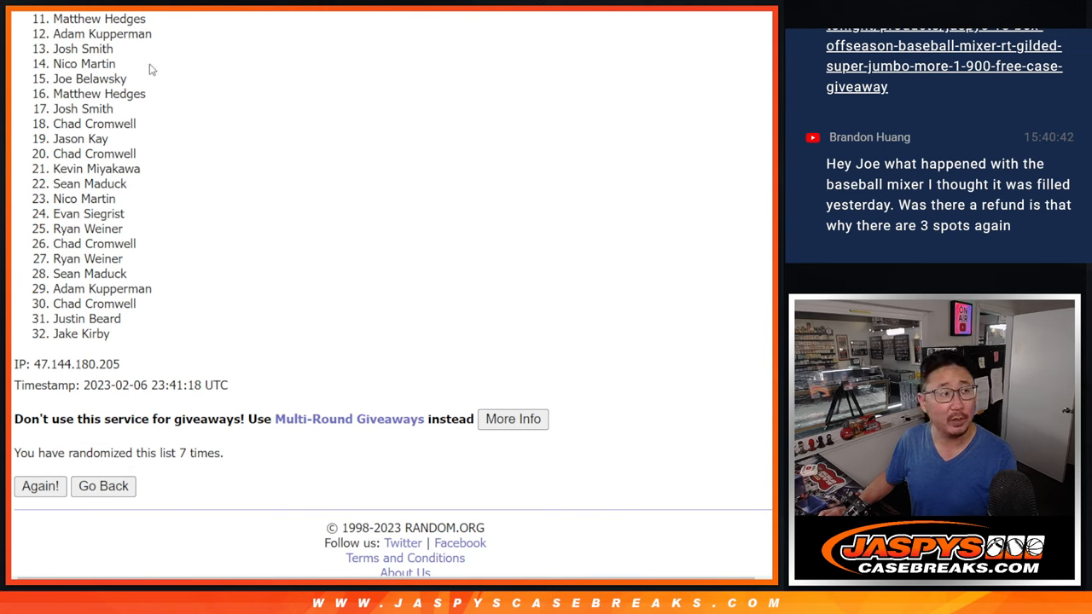
mouse_move(190, 52)
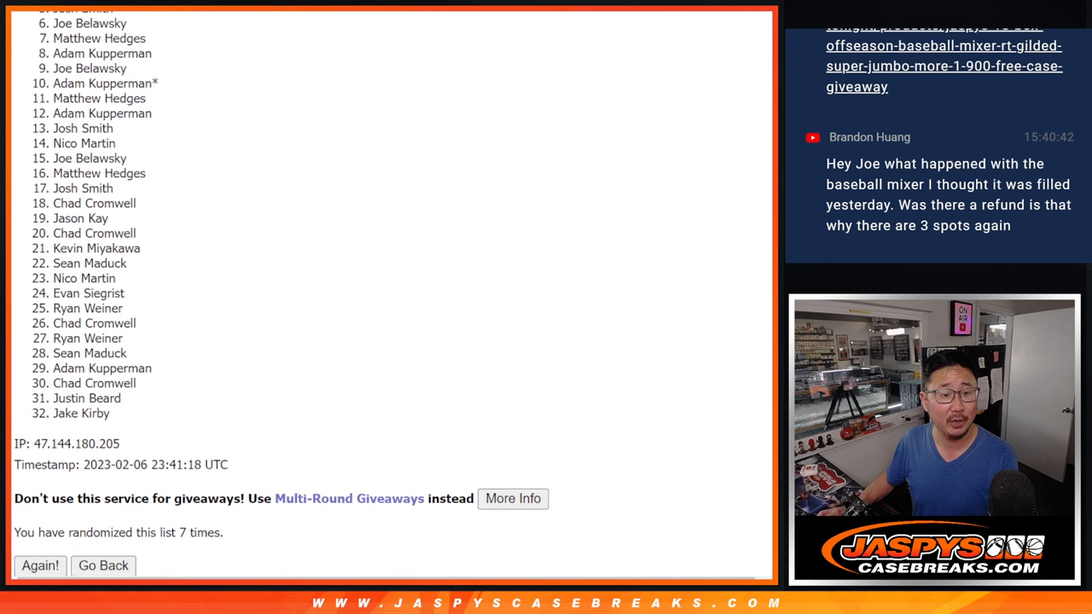
scroll("down", 3)
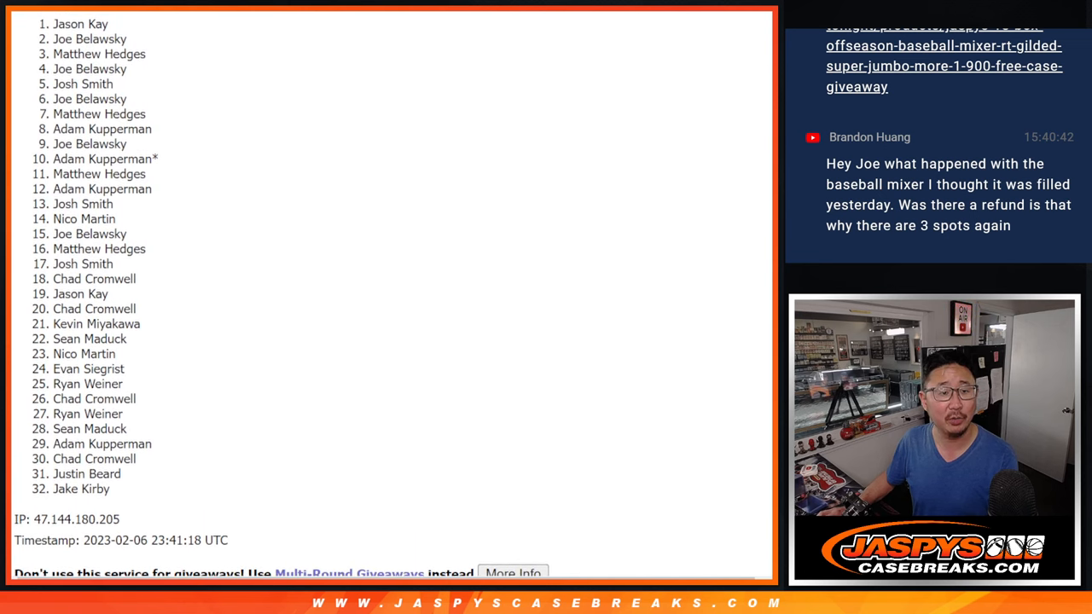
left_click_drag(52, 23, 168, 114)
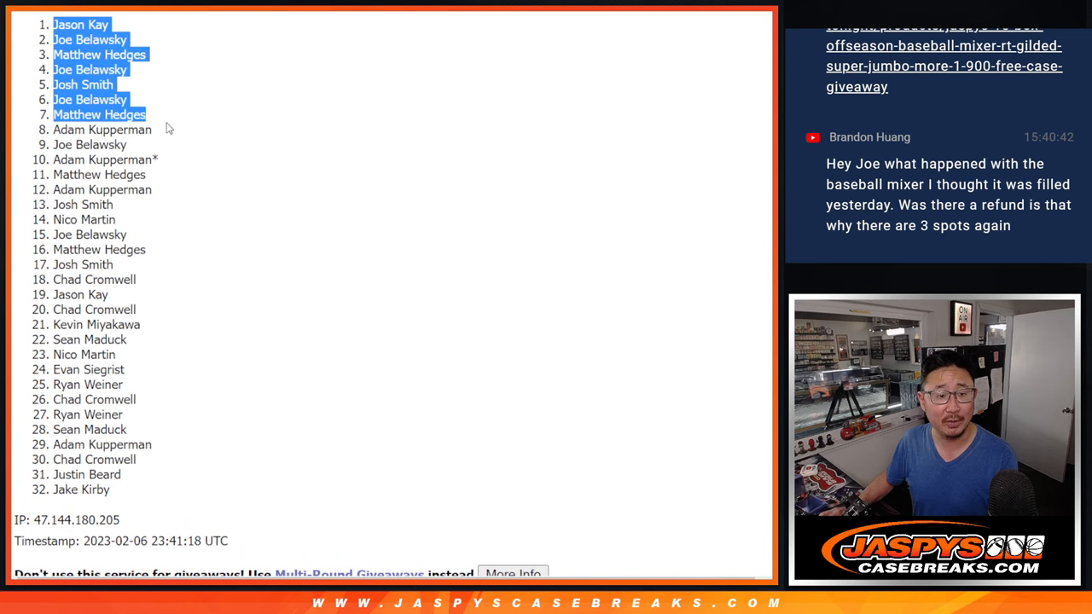